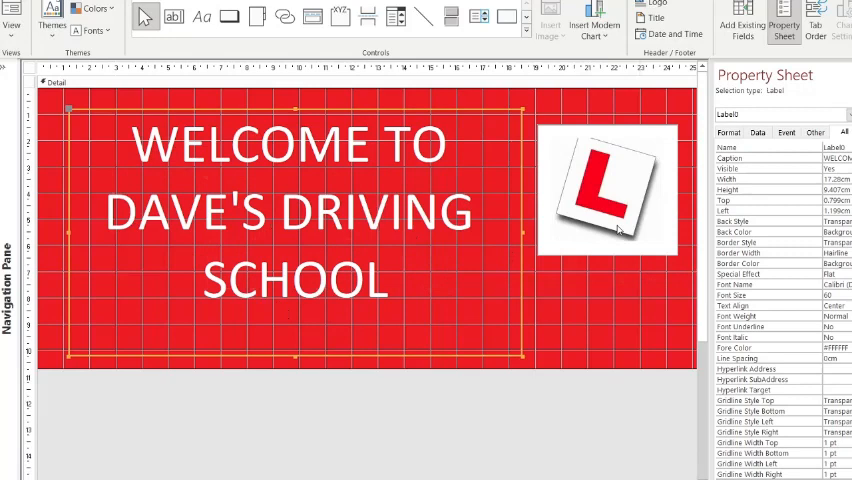
# Select the SplashScreen form's Detail section rather than the welcome label
pyautogui.click(617, 321)
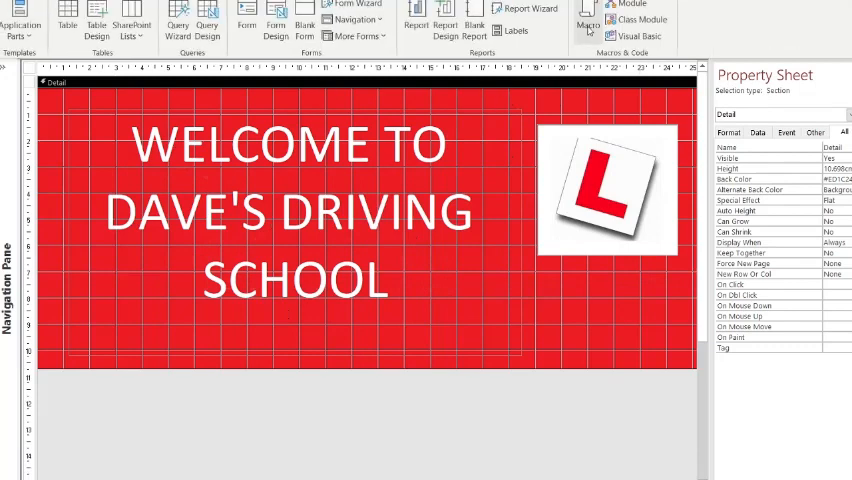
pyautogui.moveTo(588, 22)
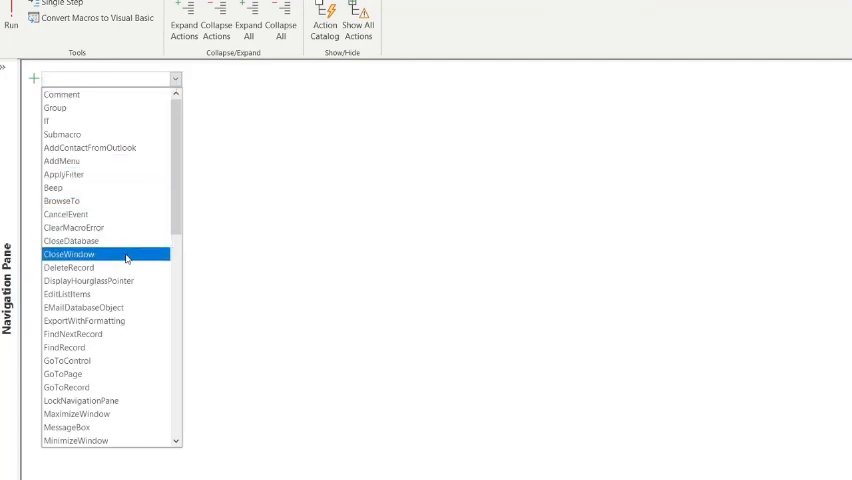
# Add CloseWindow for SplashScreen, then OpenForm opening LogOnScreen
pyautogui.click(71, 253)
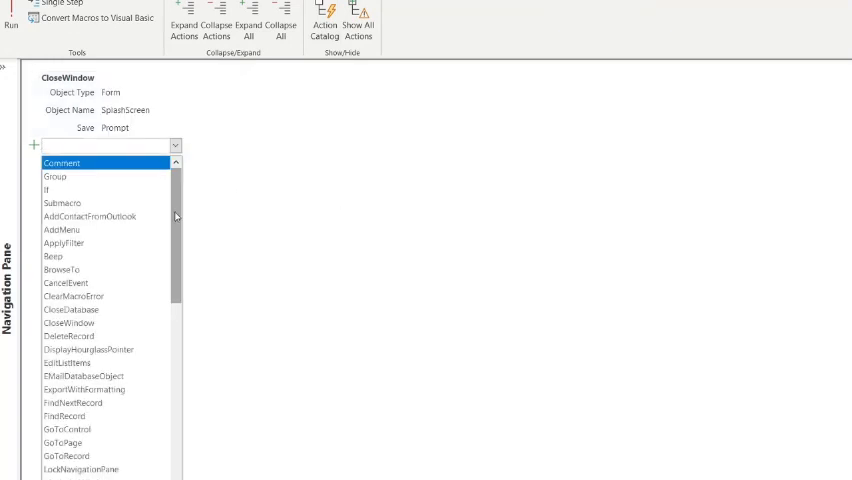
pyautogui.scroll(-3)
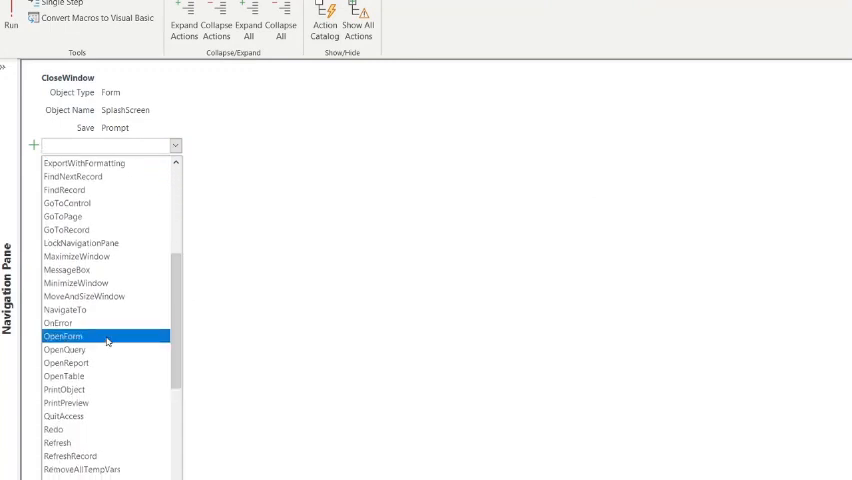
pyautogui.click(60, 339)
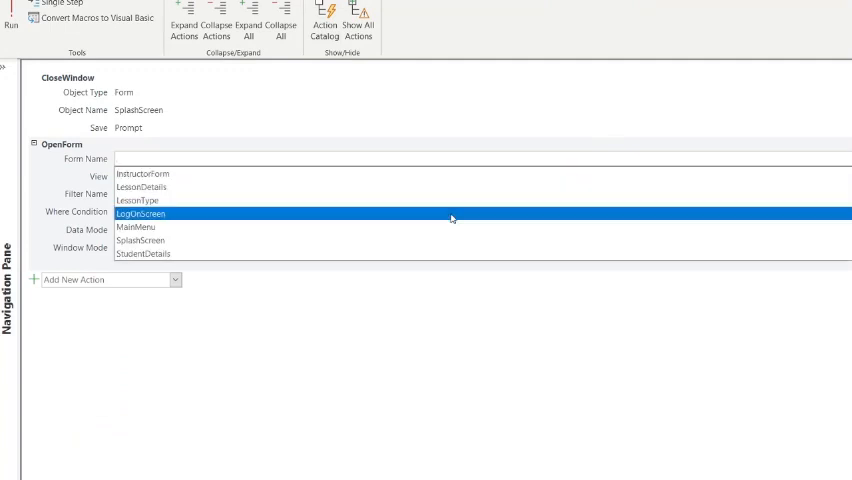
pyautogui.click(141, 213)
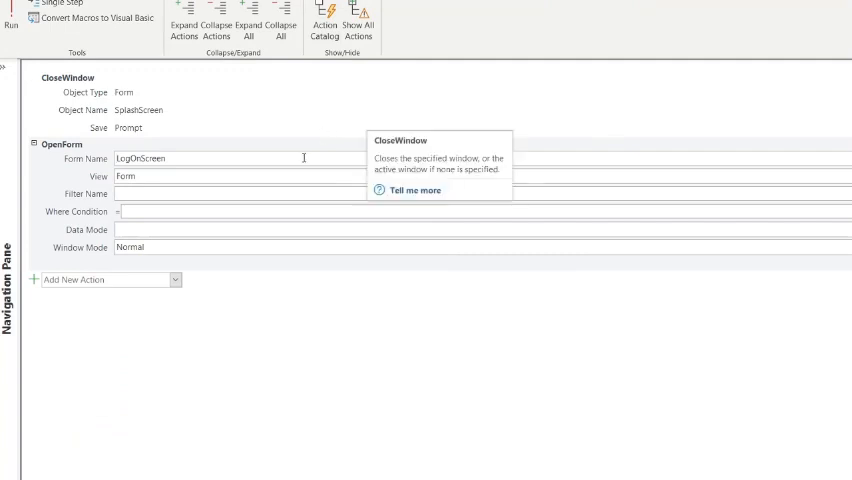
pyautogui.moveTo(360, 287)
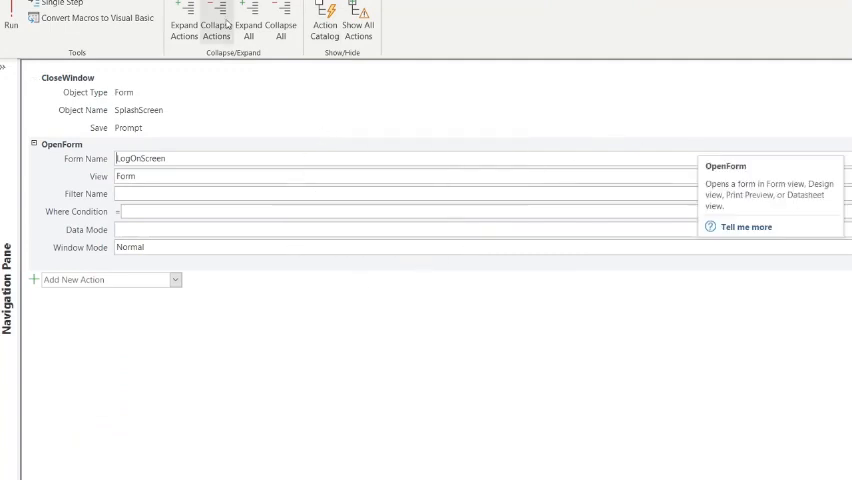
# Run the macro and save it as 'Timer Macro' when prompted
pyautogui.click(11, 13)
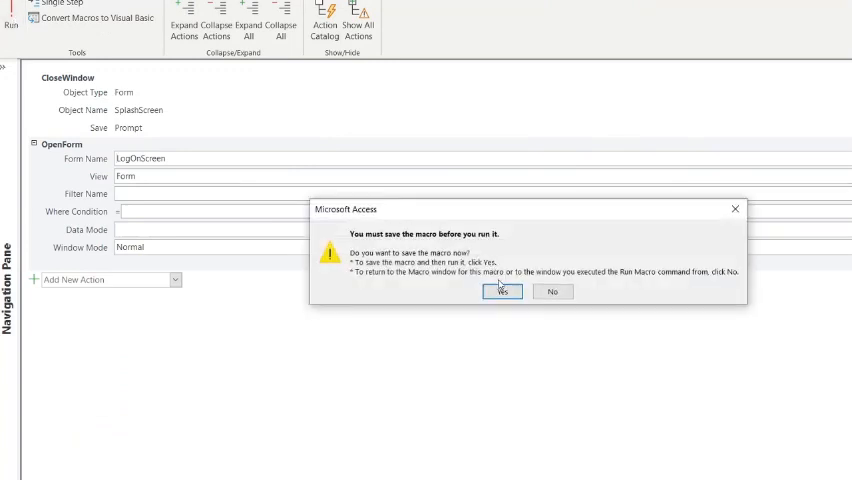
pyautogui.click(502, 291)
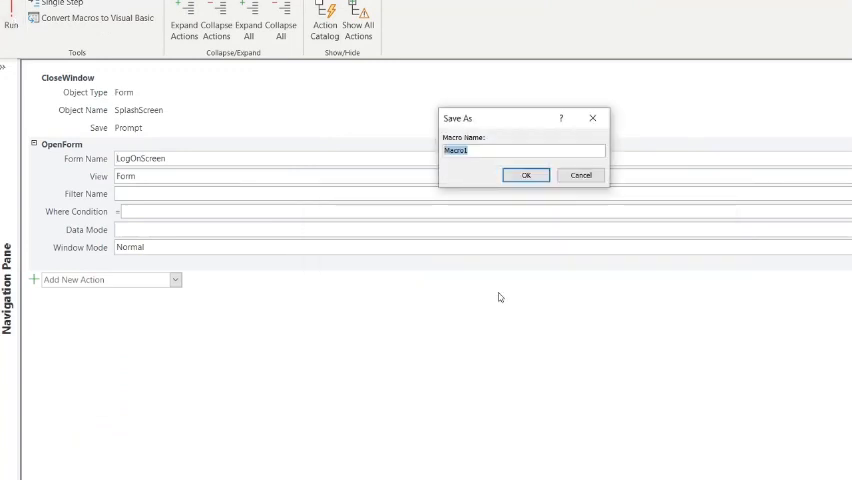
pyautogui.write('Timer Mac')
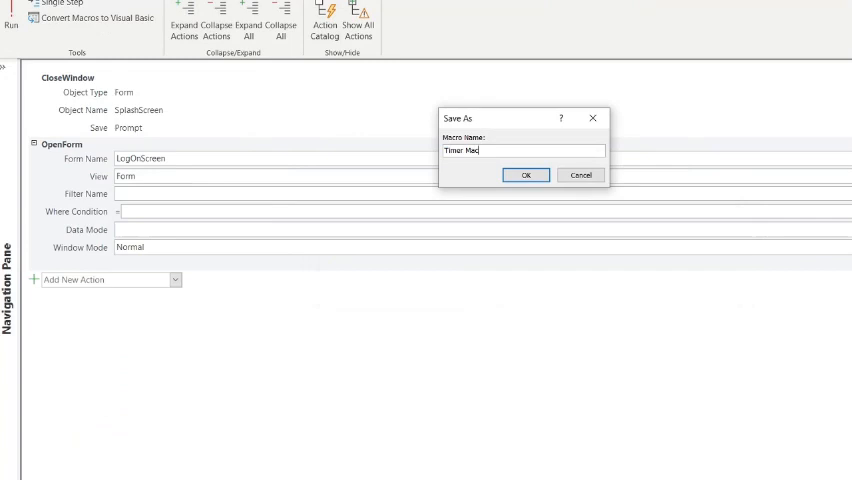
pyautogui.write('o')
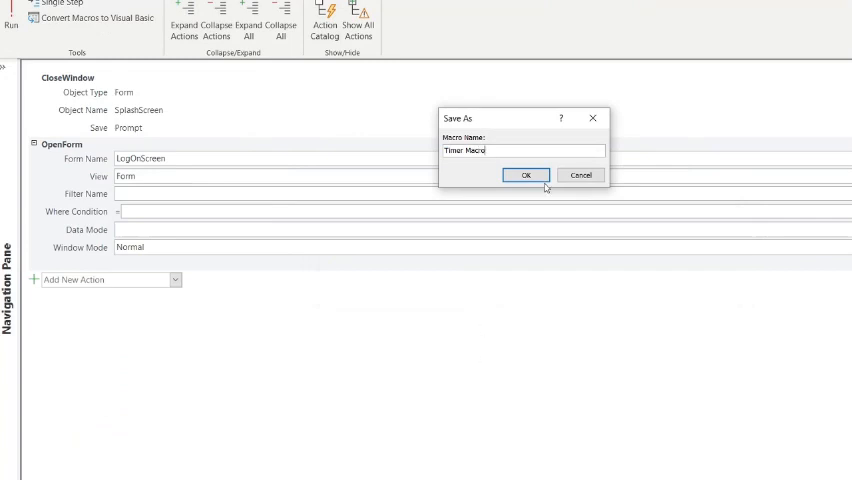
pyautogui.click(526, 175)
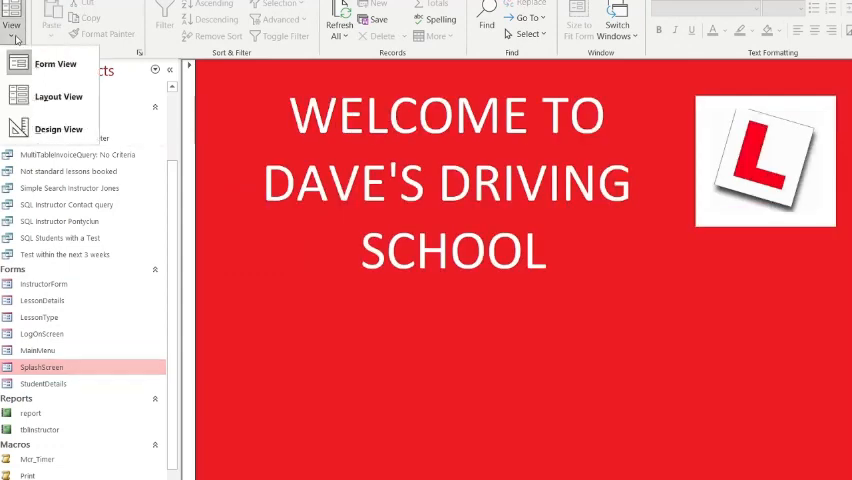
# In Design View, set the form's On Timer event and a 4000 Timer Interval
pyautogui.click(58, 128)
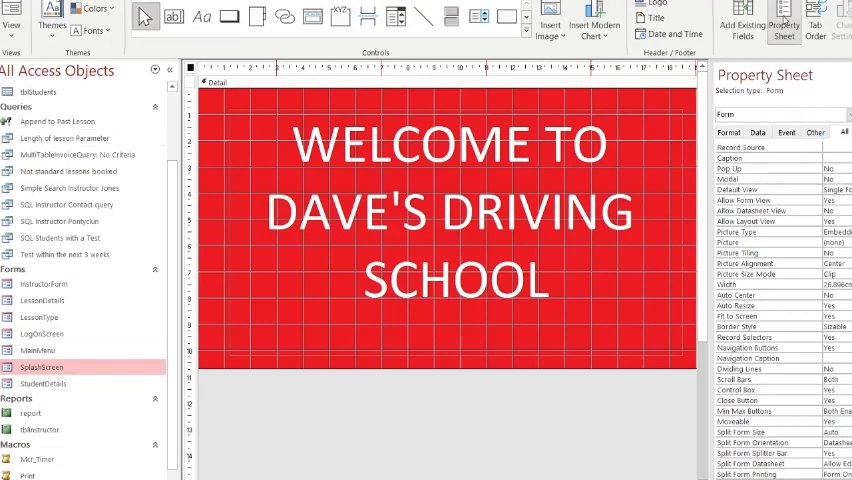
pyautogui.moveTo(784, 20)
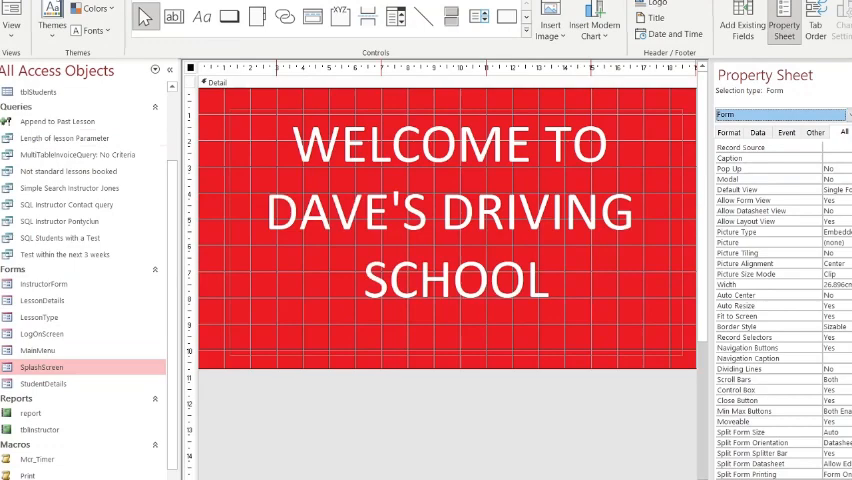
pyautogui.scroll(-3)
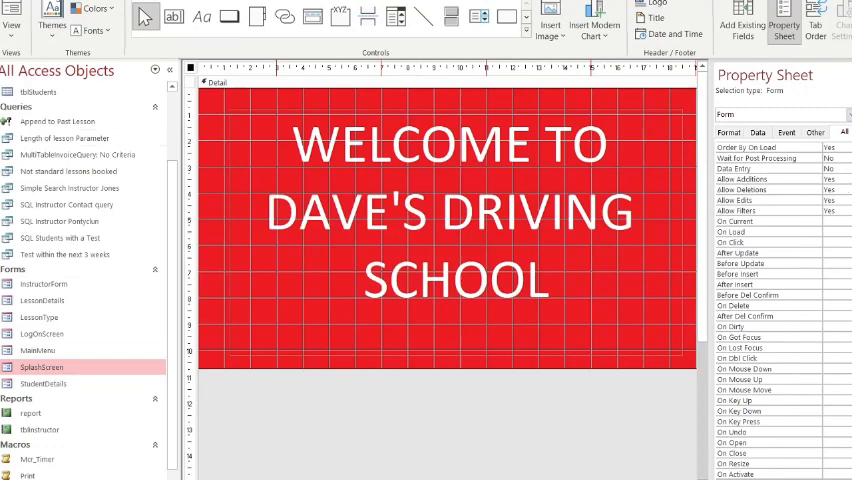
pyautogui.scroll(-3)
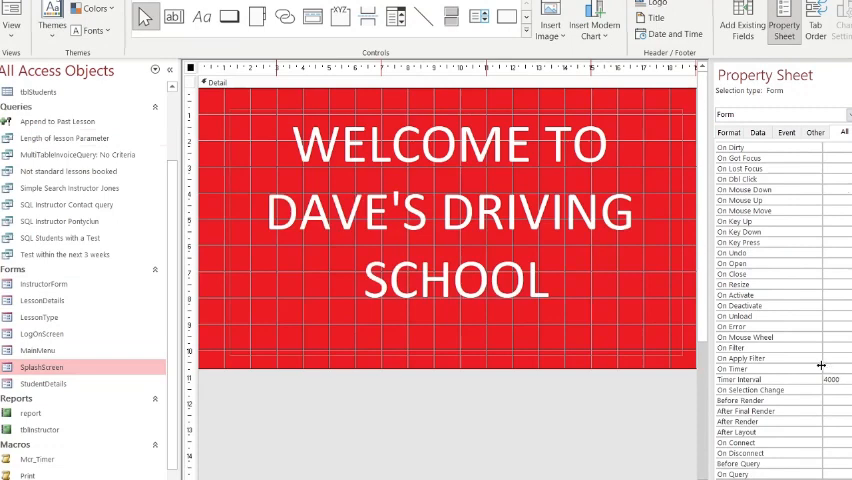
pyautogui.click(835, 379)
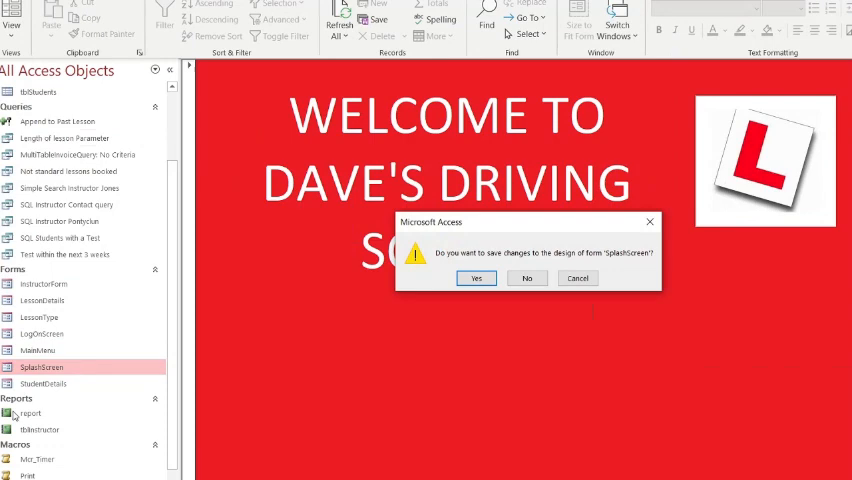
# Confirm saving SplashScreen's design changes, leaving LogOnScreen open
pyautogui.click(476, 278)
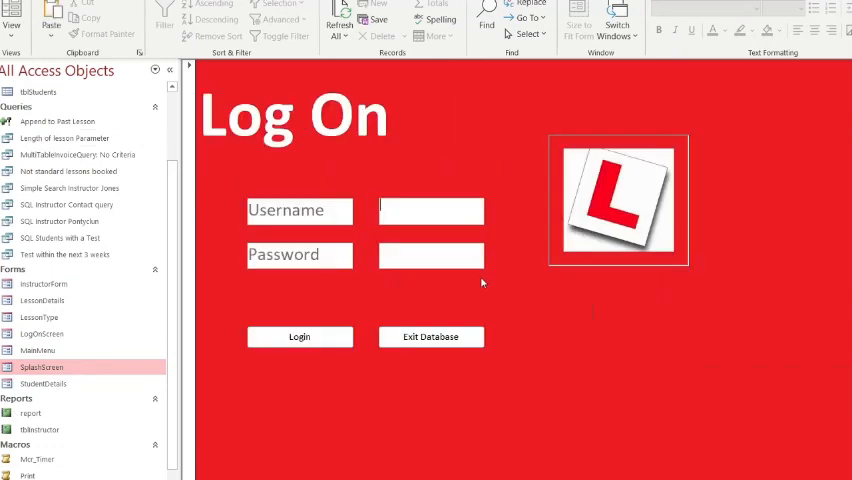
pyautogui.click(430, 211)
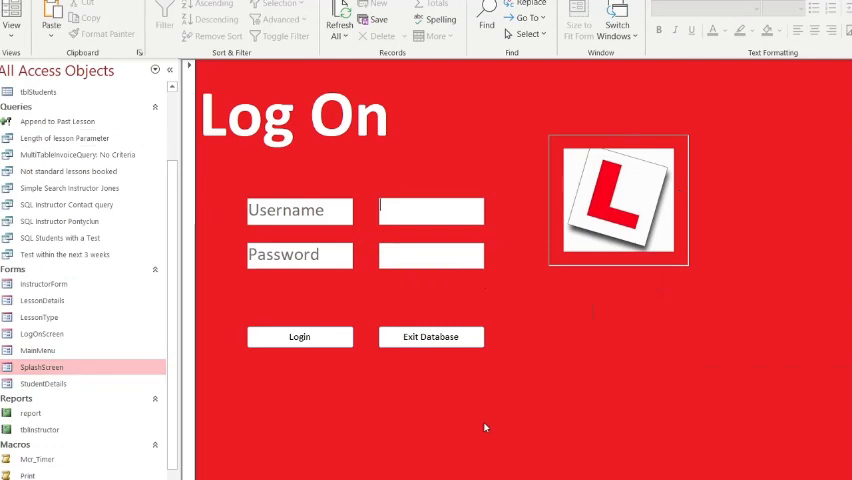
pyautogui.moveTo(376, 453)
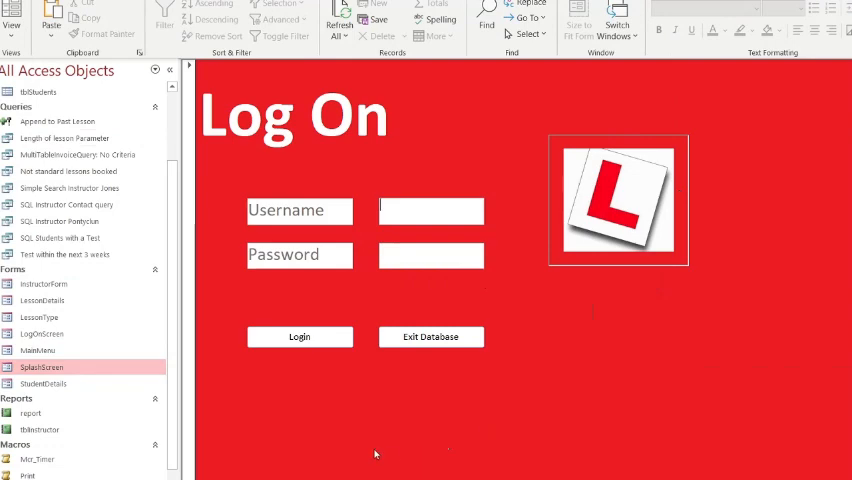
pyautogui.moveTo(208, 471)
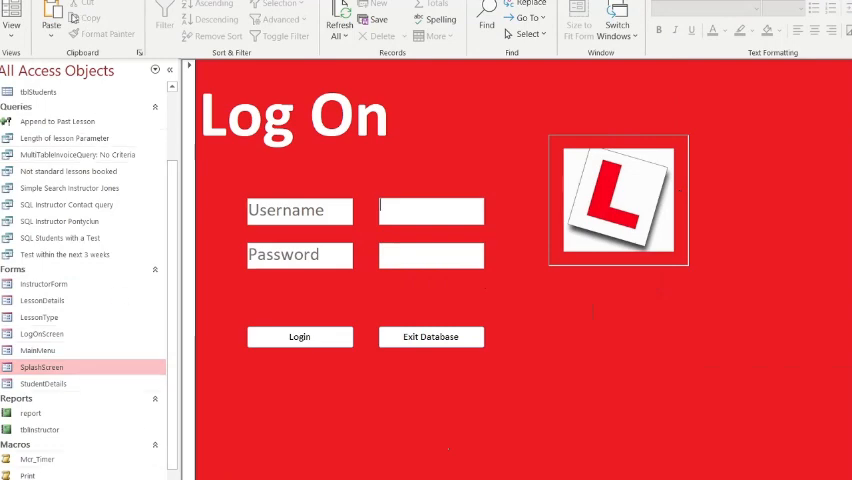
pyautogui.moveTo(72, 18)
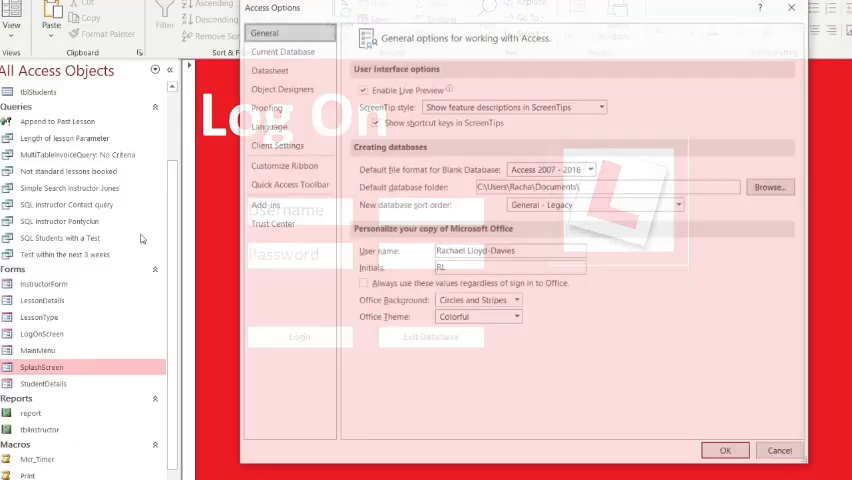
# In Options > Current Database, set Display Form to SplashScreen
pyautogui.click(282, 51)
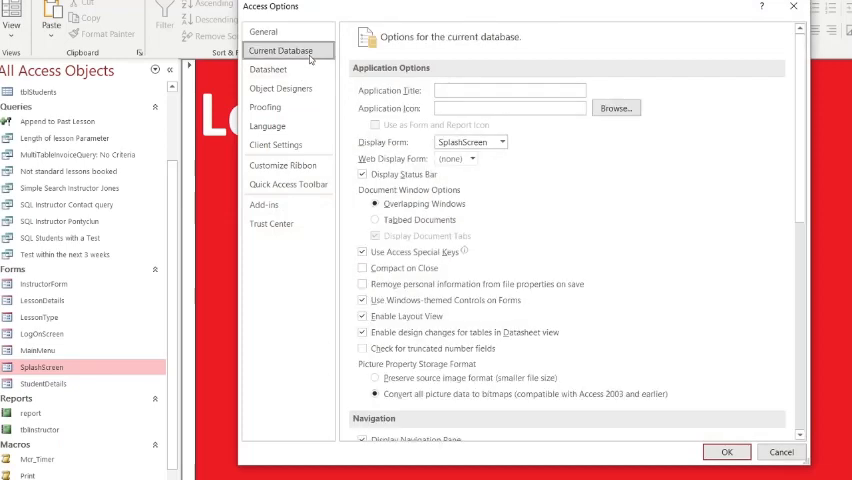
pyautogui.click(502, 142)
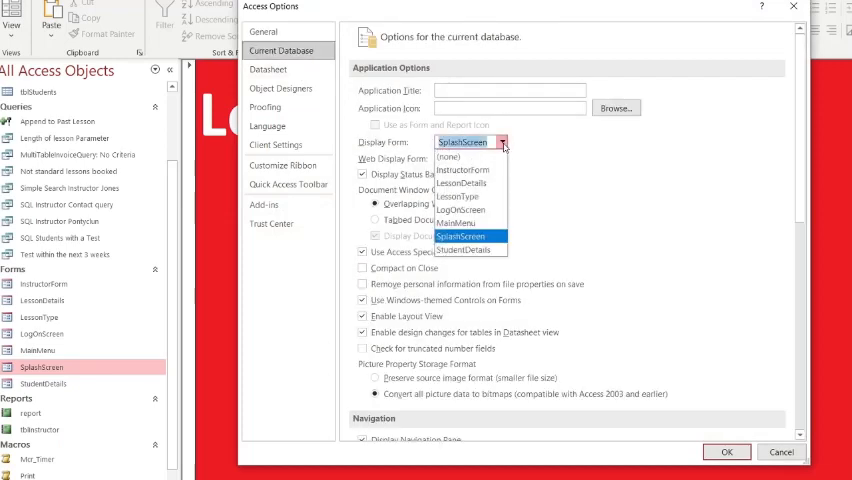
pyautogui.click(461, 236)
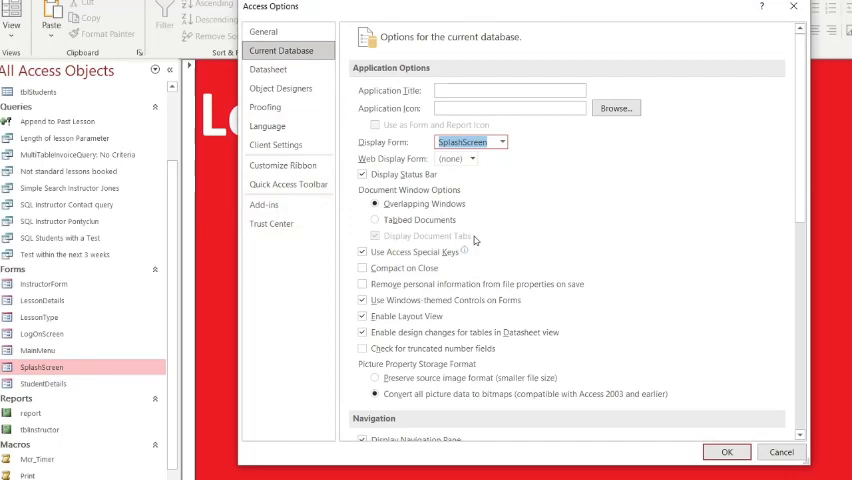
pyautogui.moveTo(650, 316)
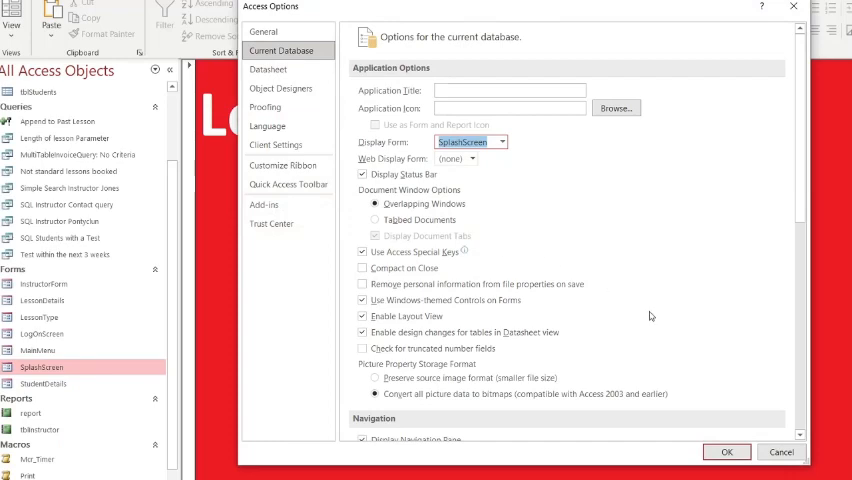